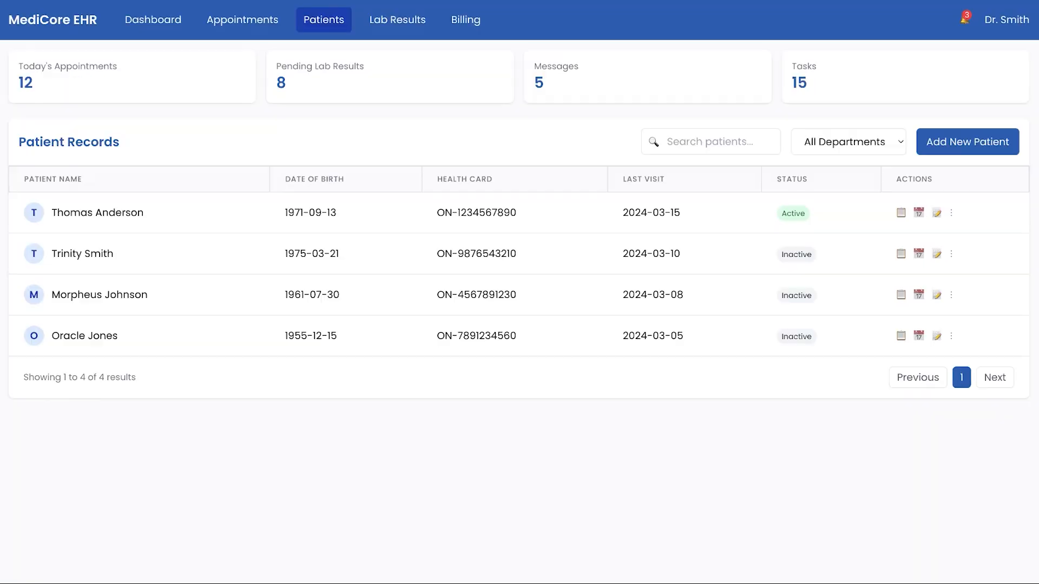
mouse_move(443, 183)
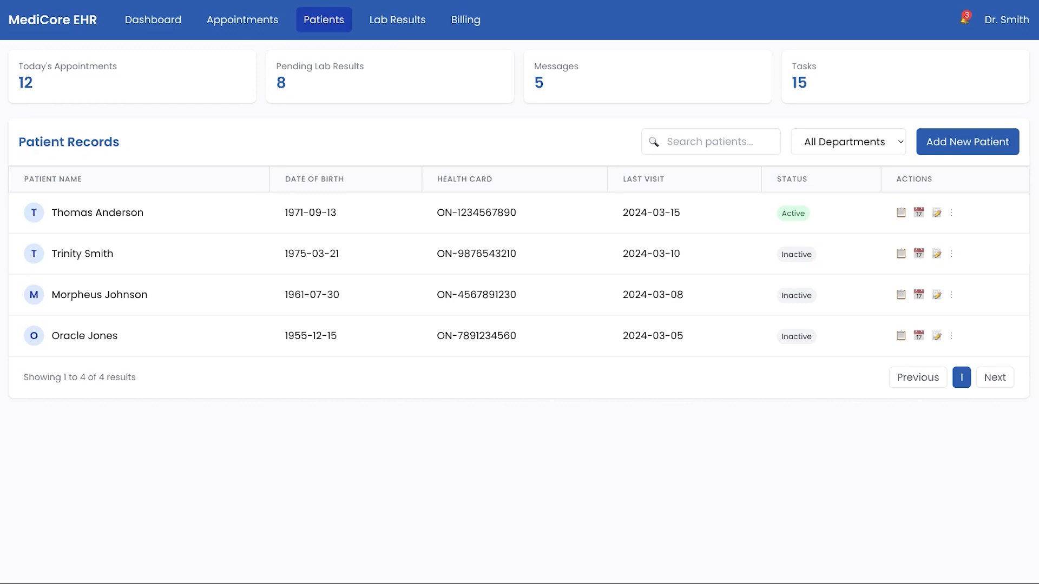
mouse_move(933, 218)
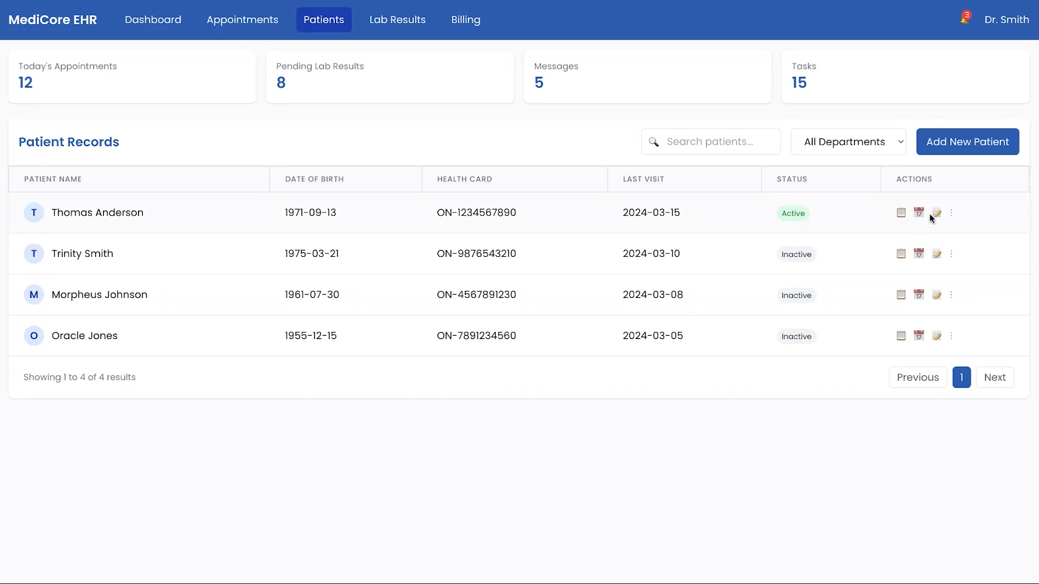
click(937, 214)
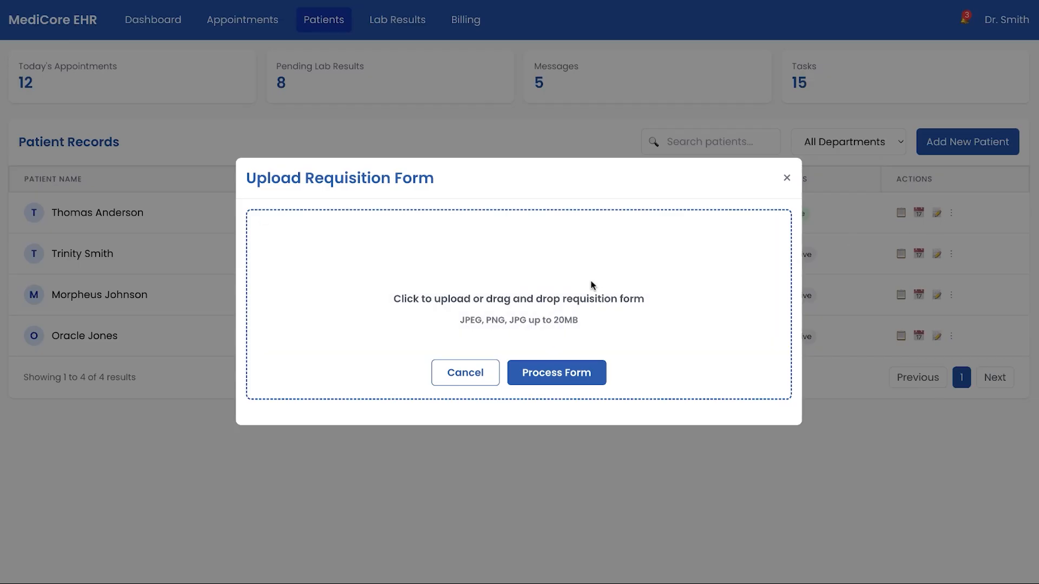
click(519, 299)
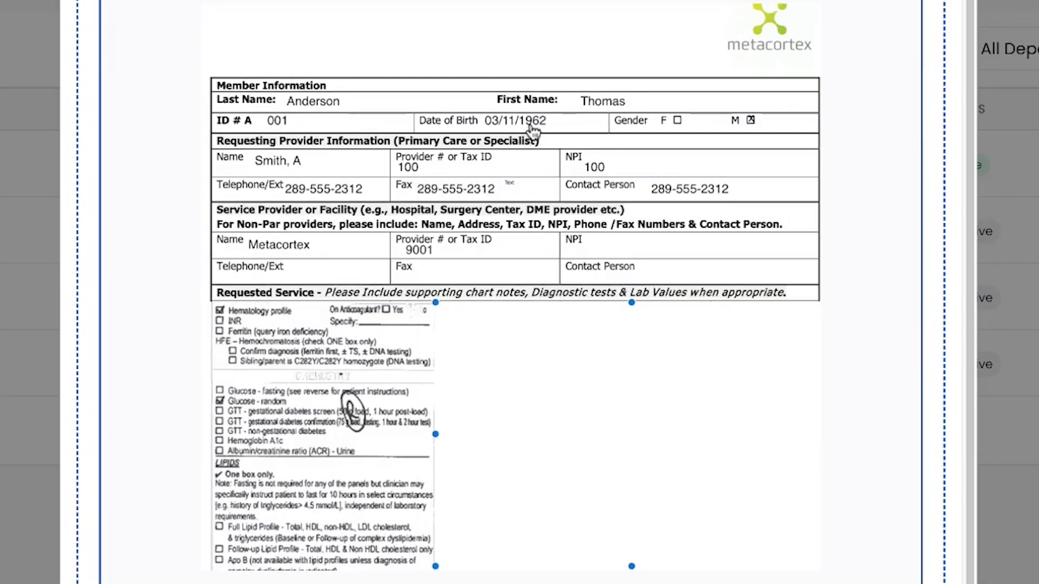
mouse_move(208, 574)
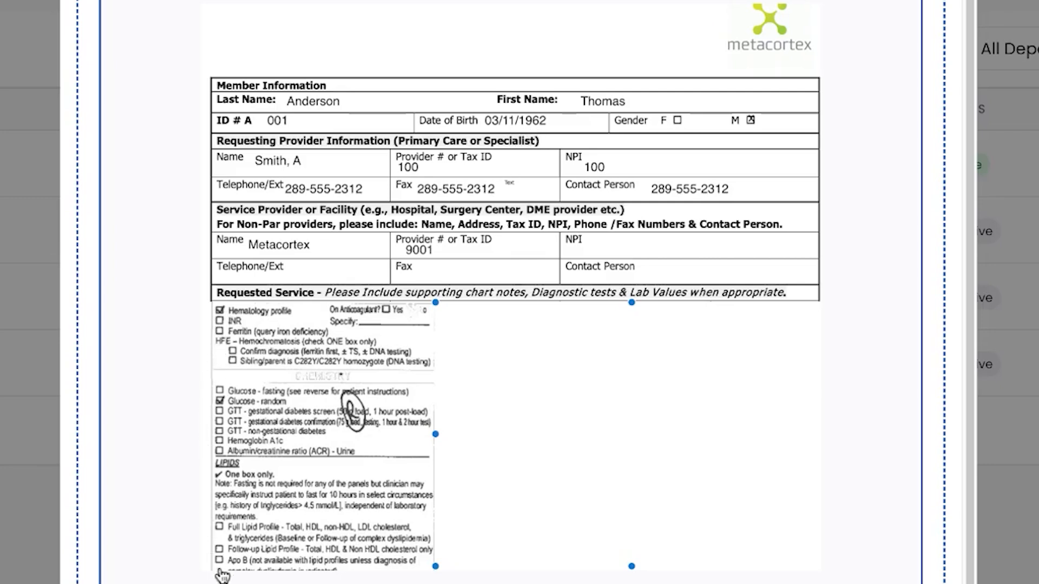
mouse_move(360, 576)
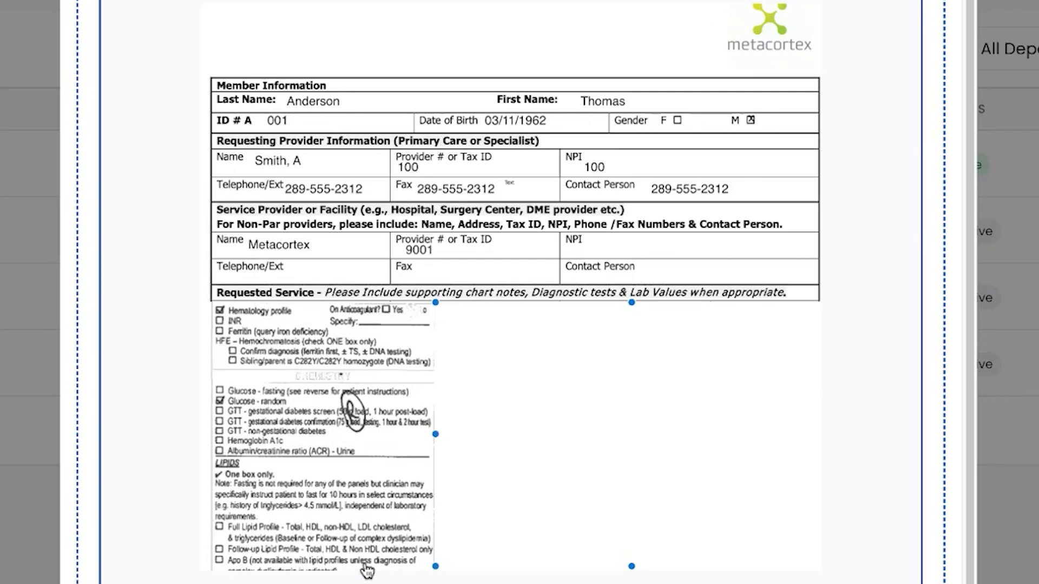
mouse_move(235, 523)
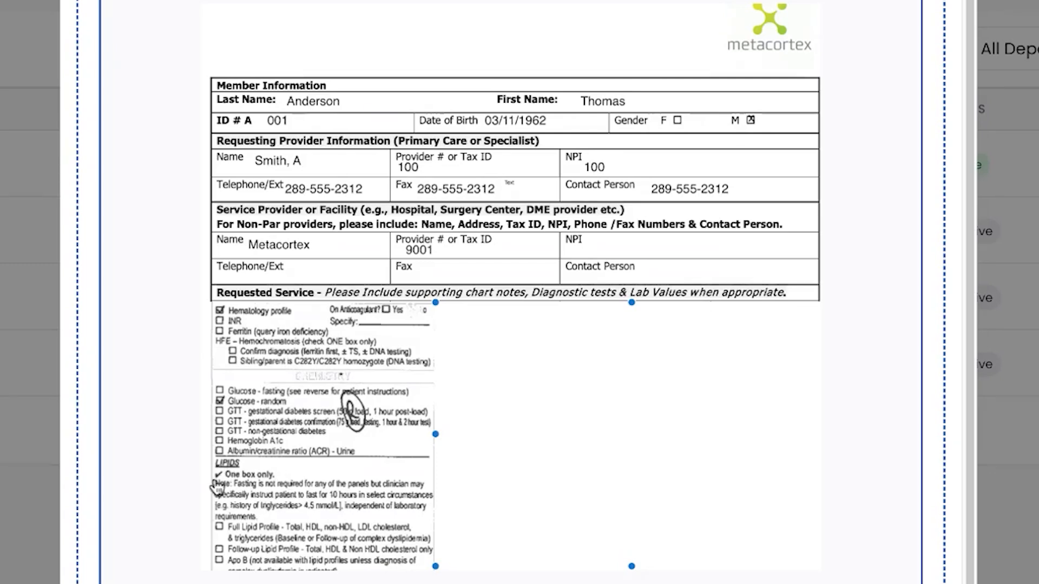
mouse_move(206, 429)
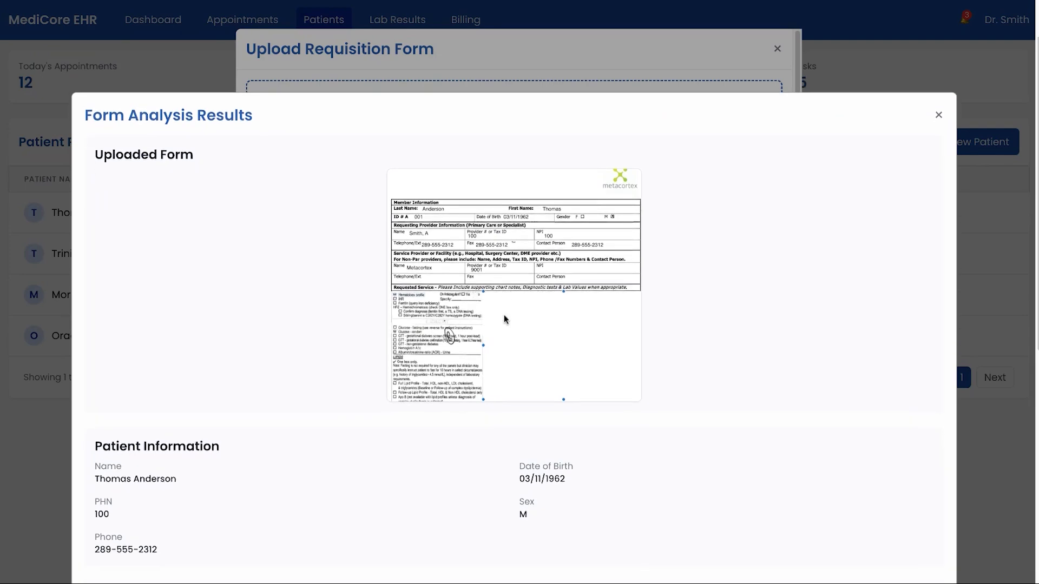
Step: Review extracted details: Dr. Smith, Glucose-random (81%) and Hematology profile (96%)
scroll(down, 3)
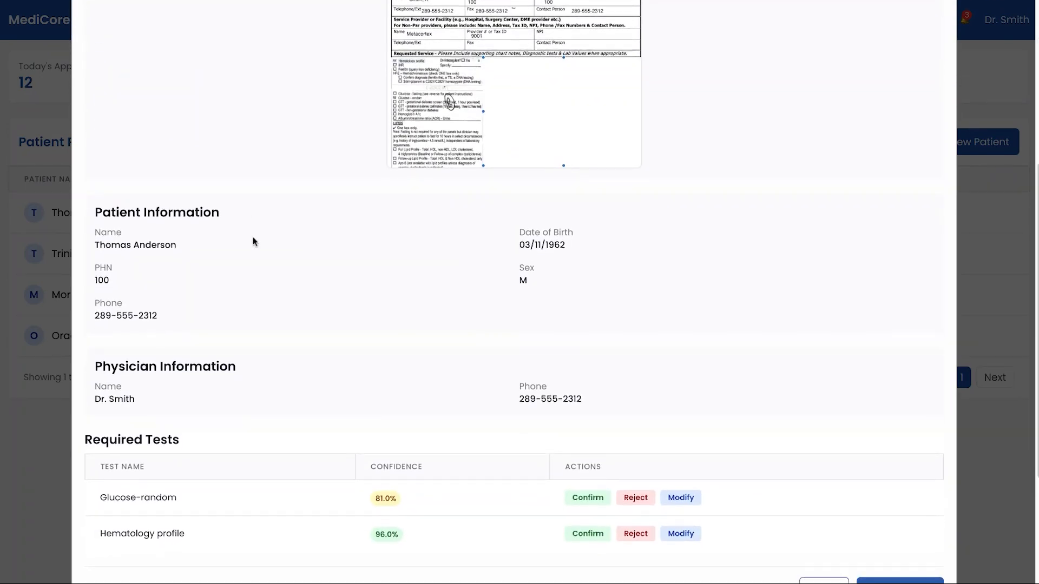
mouse_move(353, 297)
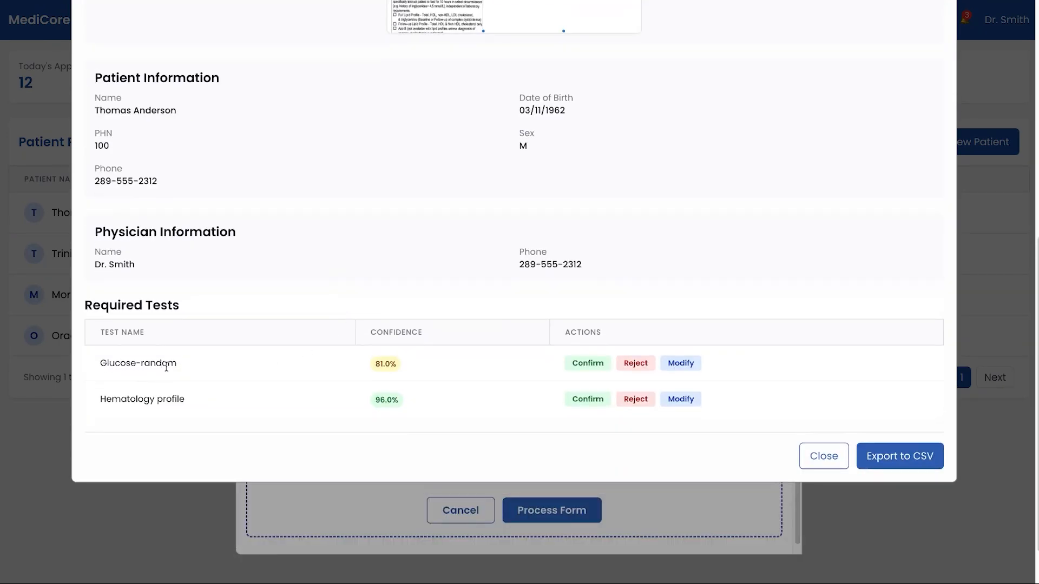
mouse_move(134, 407)
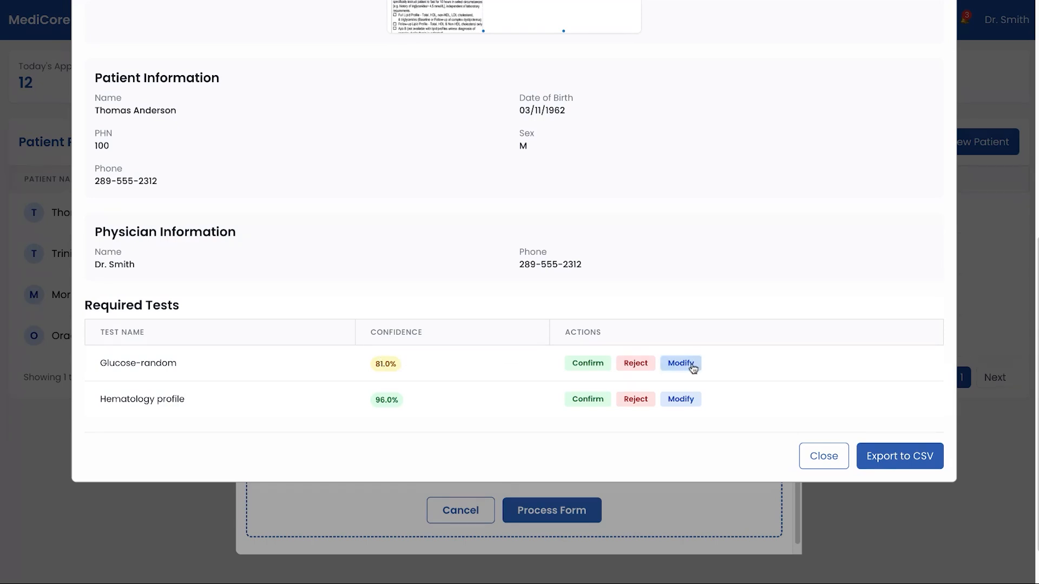
Step: Replace the Glucose-random test with Urinalysis, now marked as manual entry
click(681, 364)
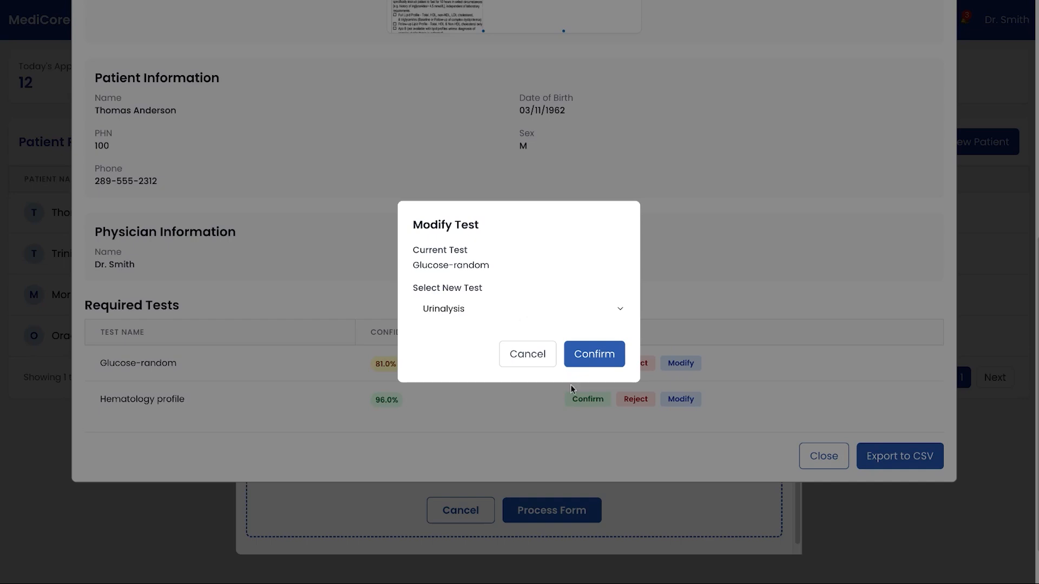
click(595, 354)
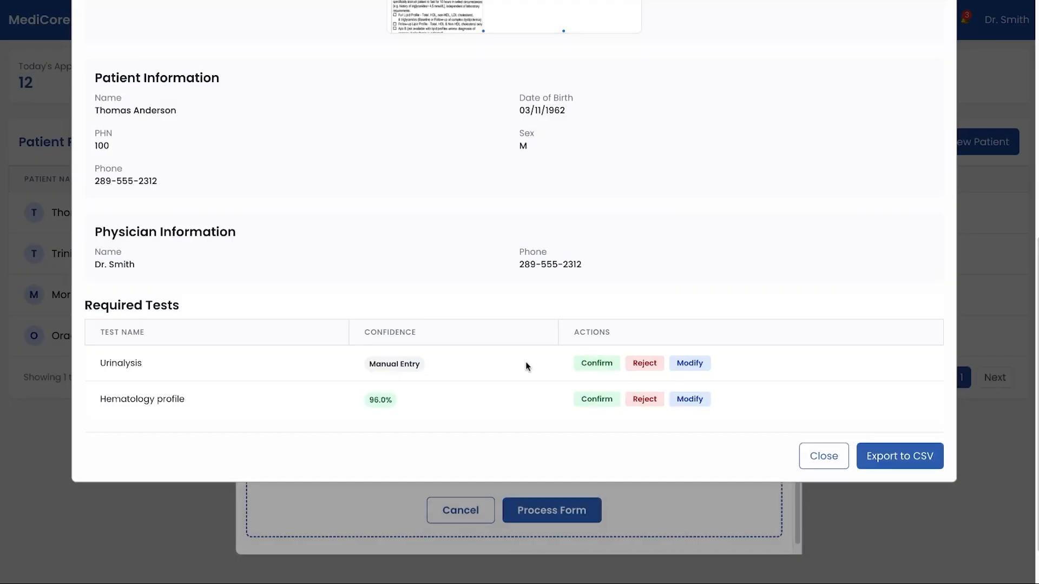